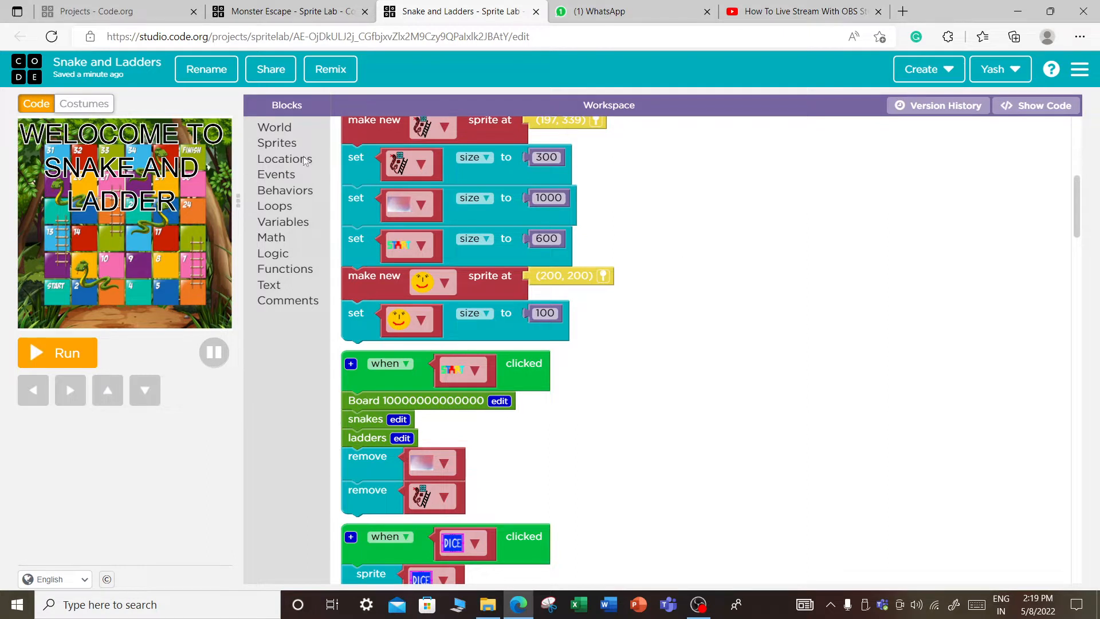
{"action": "mouse_move", "coordinate": [155, 216]}
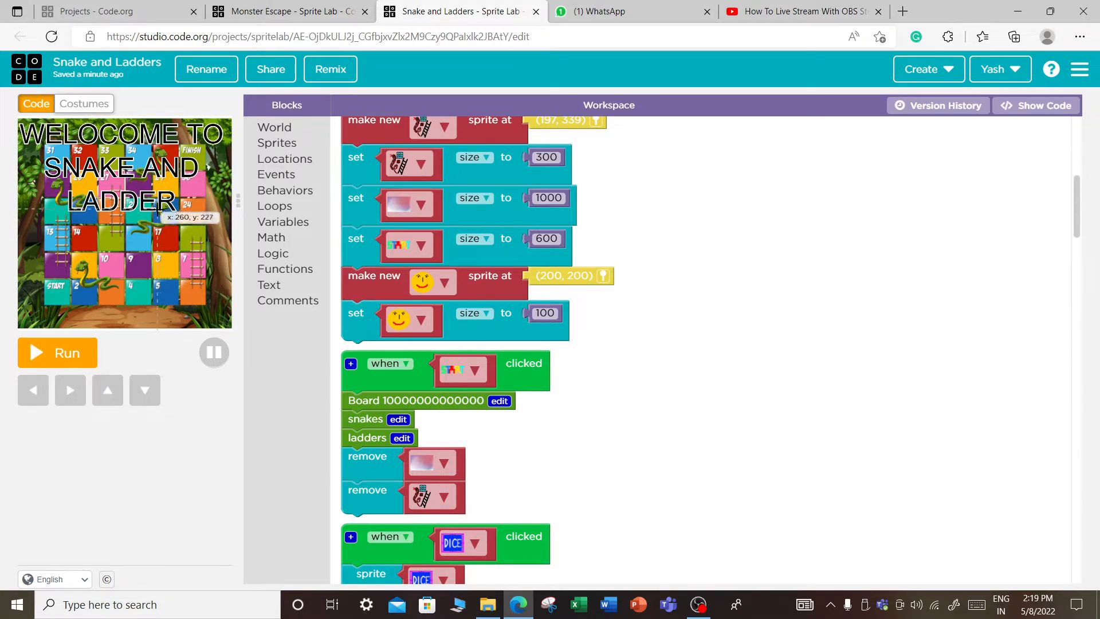
{"action": "mouse_move", "coordinate": [65, 367]}
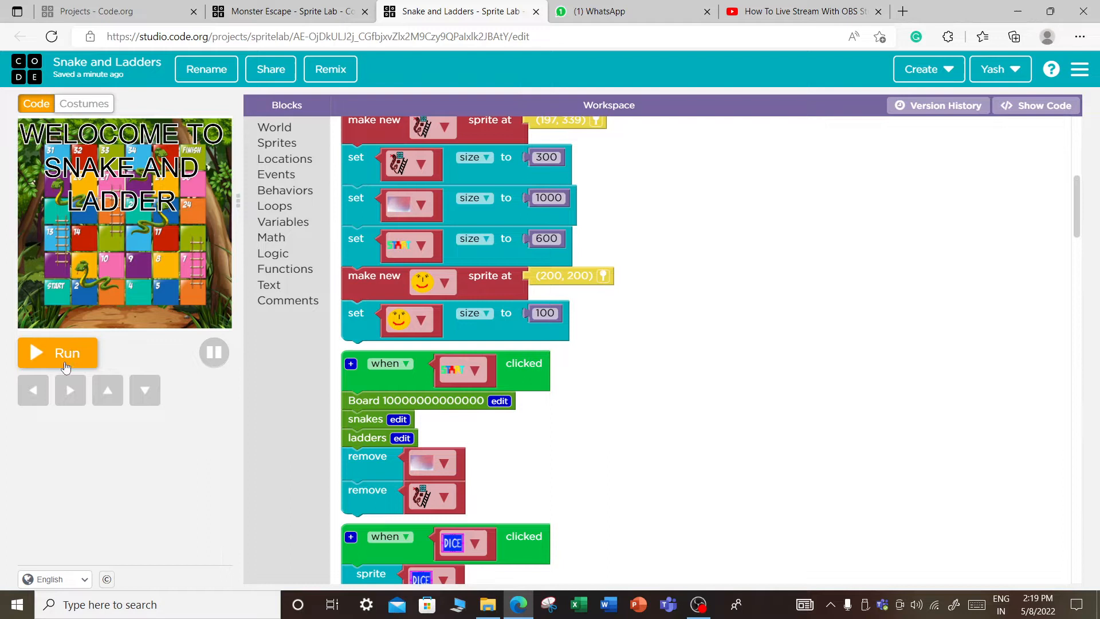
Run the Snake and Ladders project to load its title, smiley face and start sprites.
{"action": "left_click", "coordinate": [57, 352]}
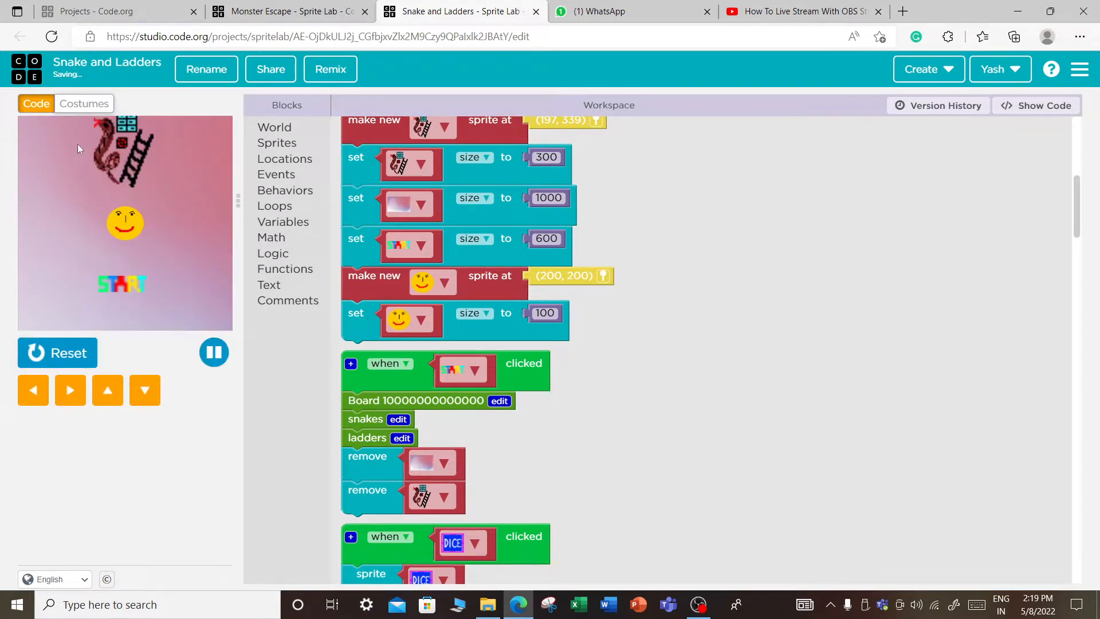
{"action": "mouse_move", "coordinate": [154, 196]}
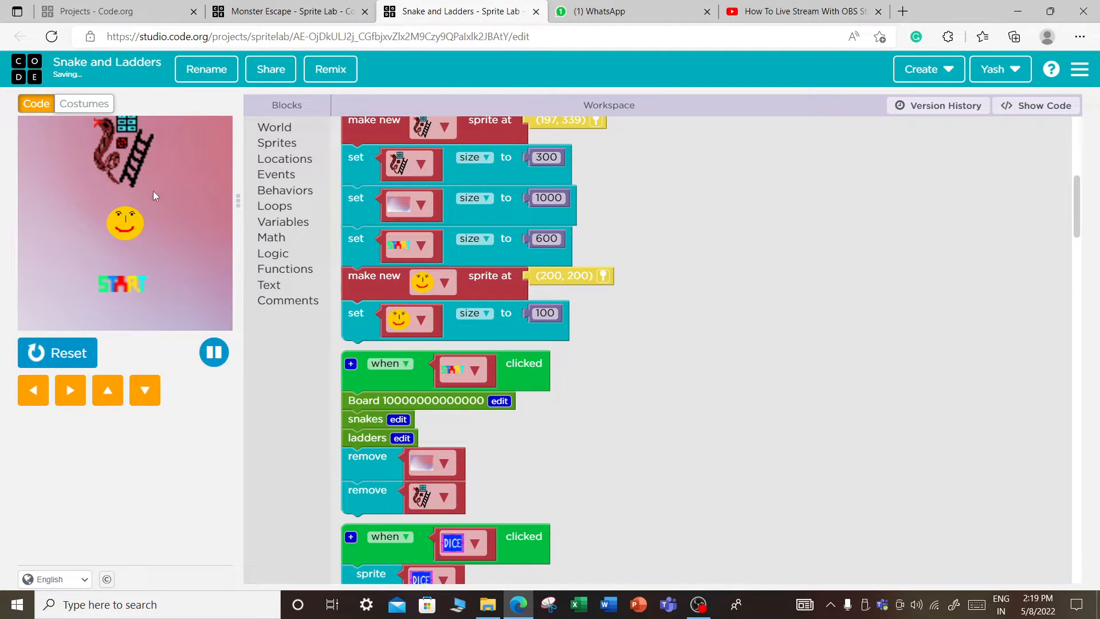
{"action": "mouse_move", "coordinate": [114, 304]}
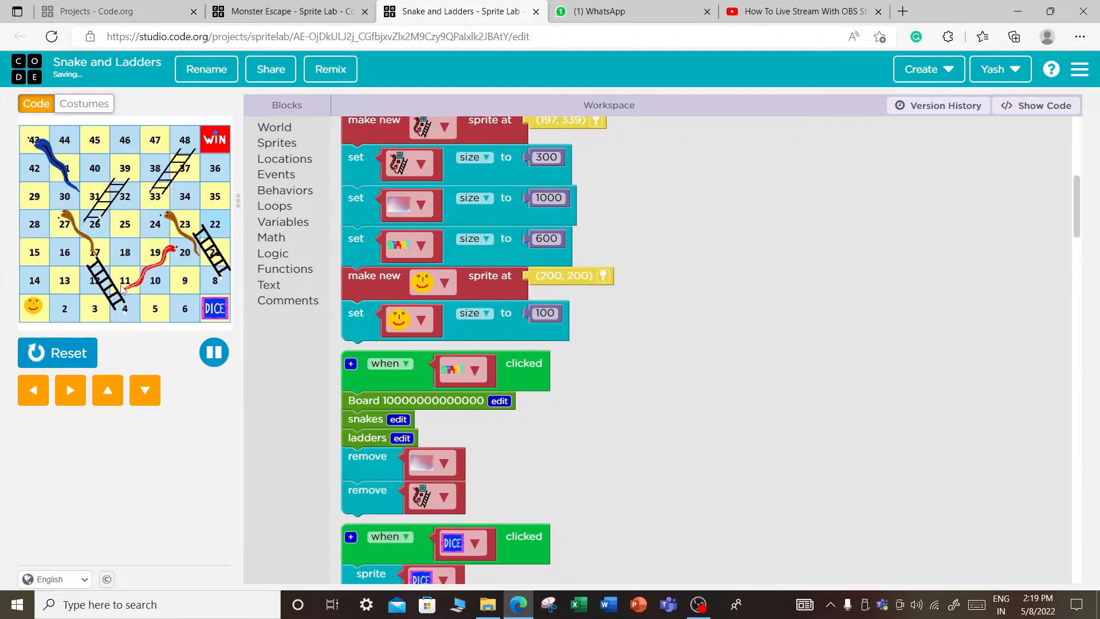
{"action": "mouse_move", "coordinate": [199, 126]}
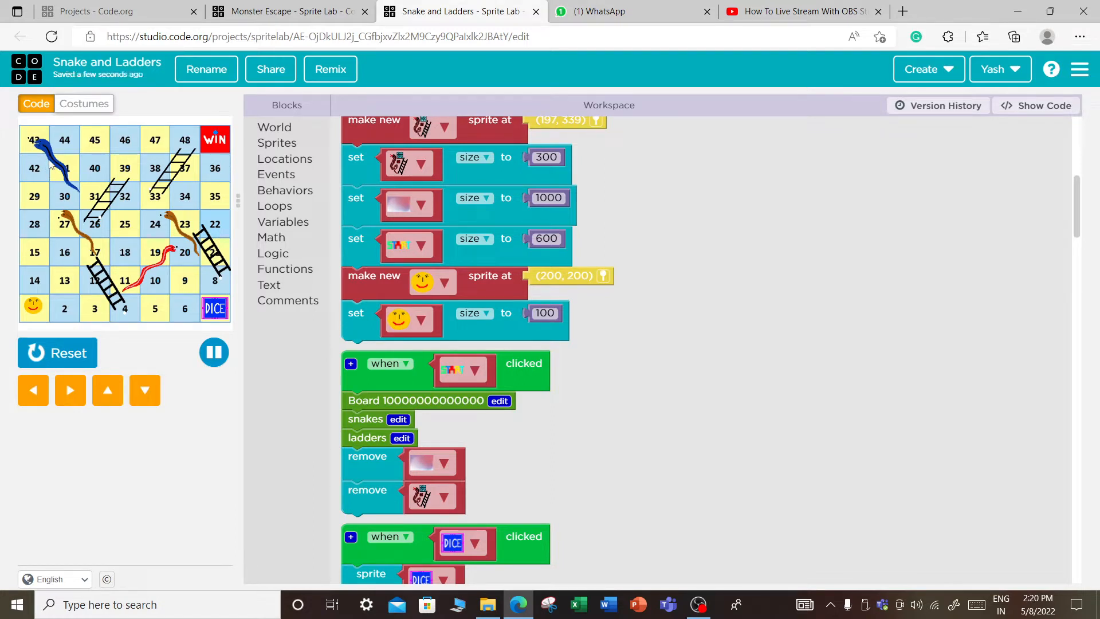
{"action": "mouse_move", "coordinate": [174, 270]}
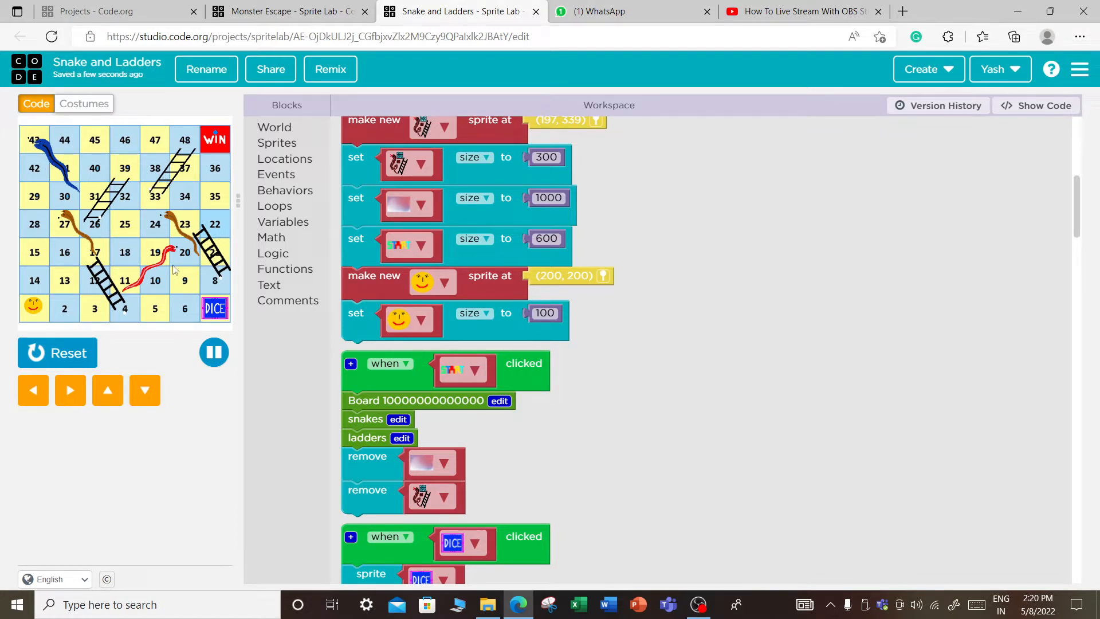
{"action": "mouse_move", "coordinate": [55, 315]}
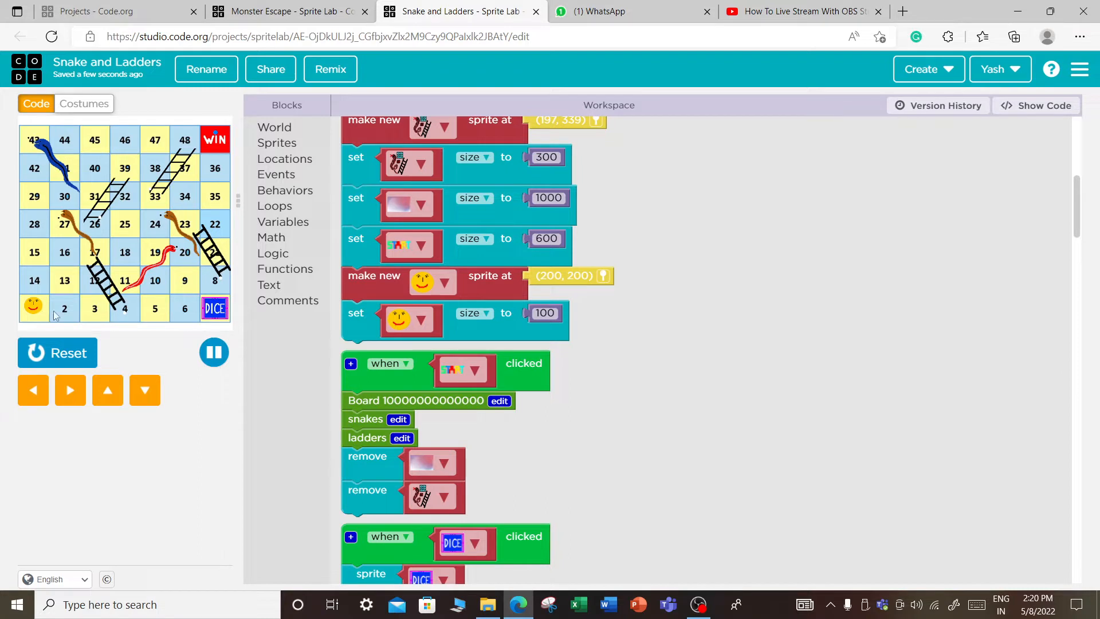
{"action": "mouse_move", "coordinate": [82, 166]}
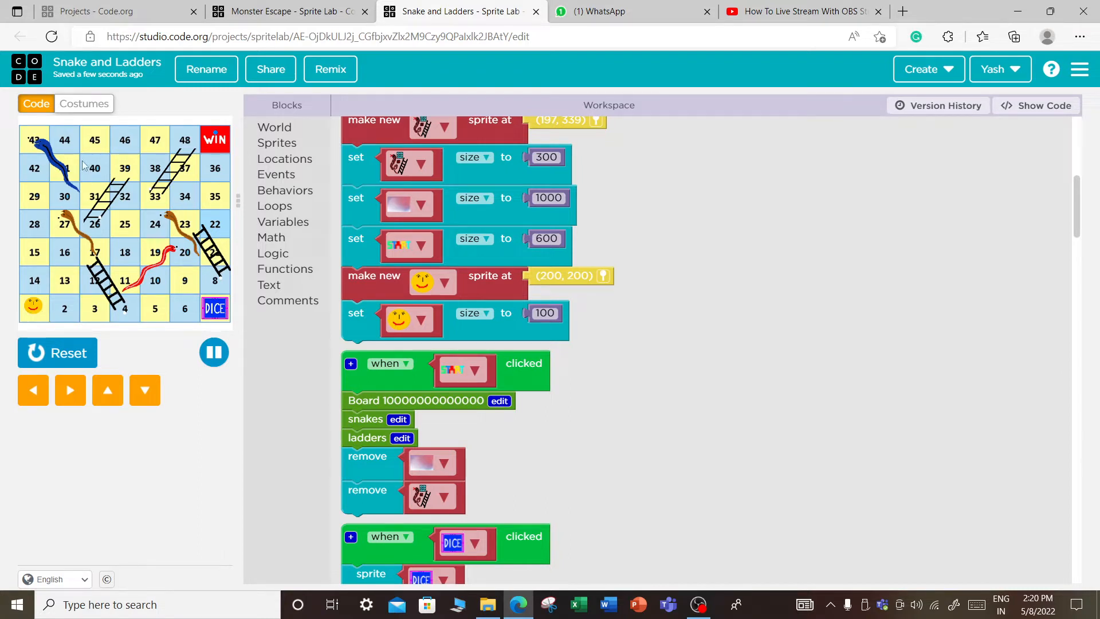
{"action": "mouse_move", "coordinate": [41, 181]}
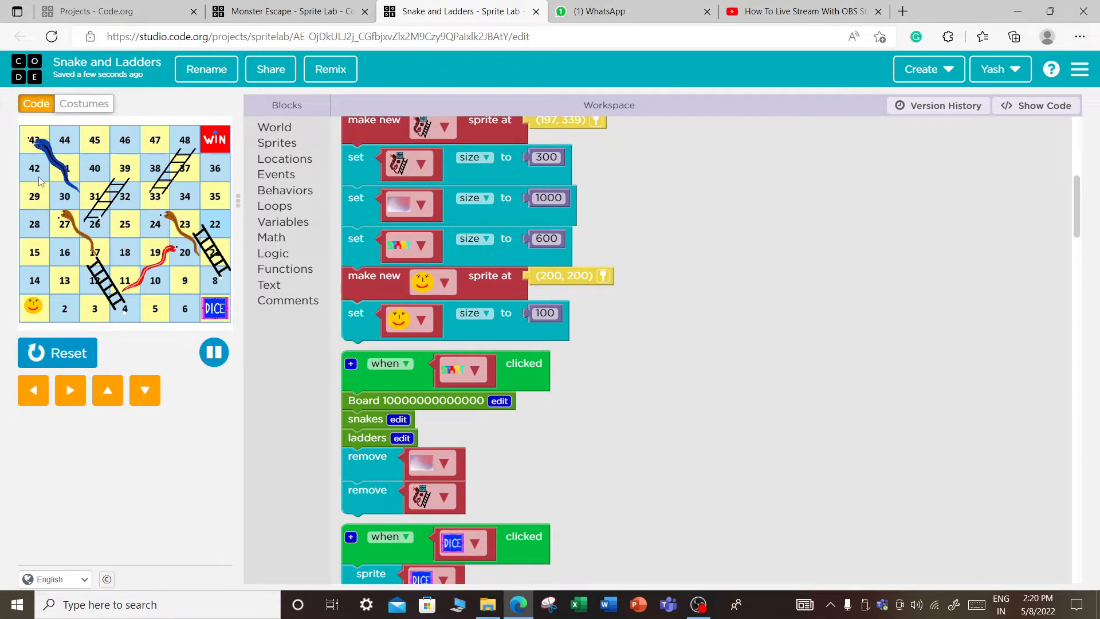
{"action": "mouse_move", "coordinate": [100, 223]}
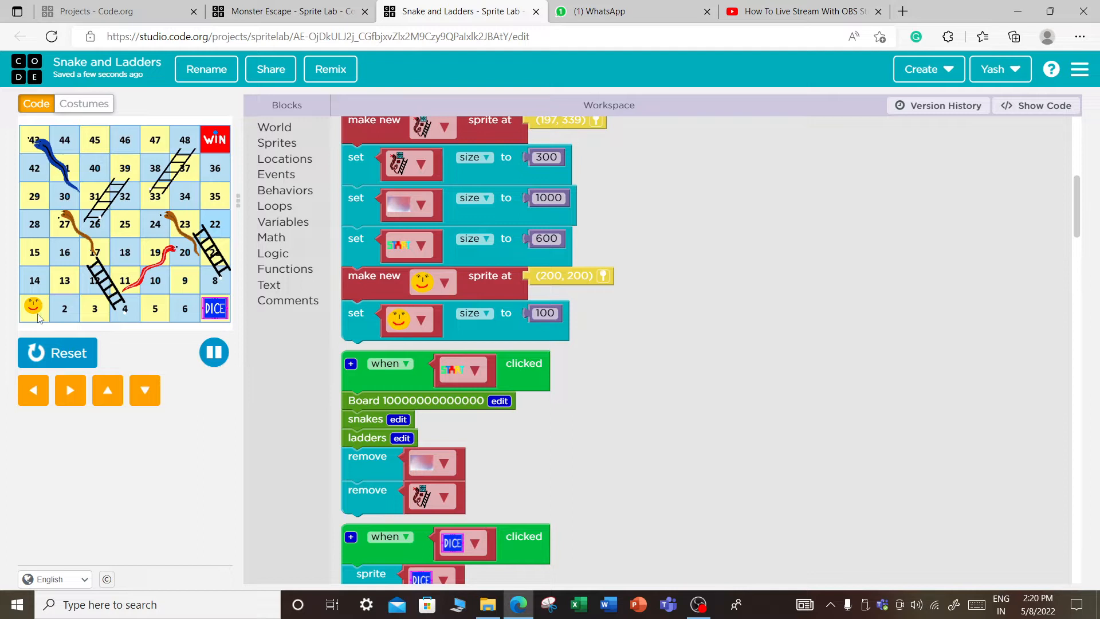
{"action": "mouse_move", "coordinate": [125, 316]}
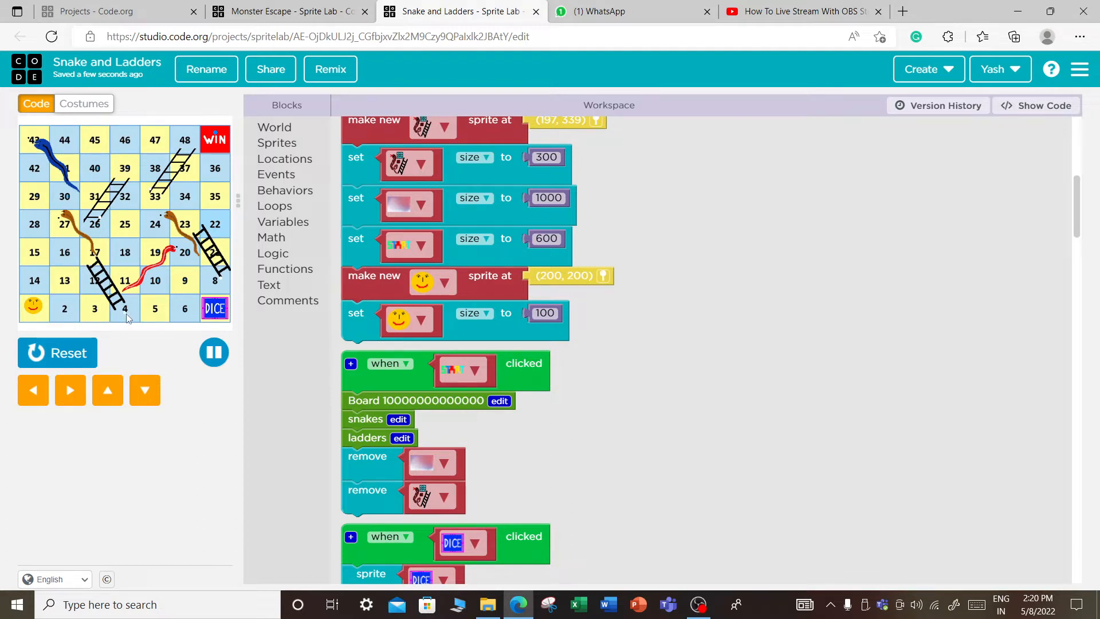
{"action": "mouse_move", "coordinate": [125, 325]}
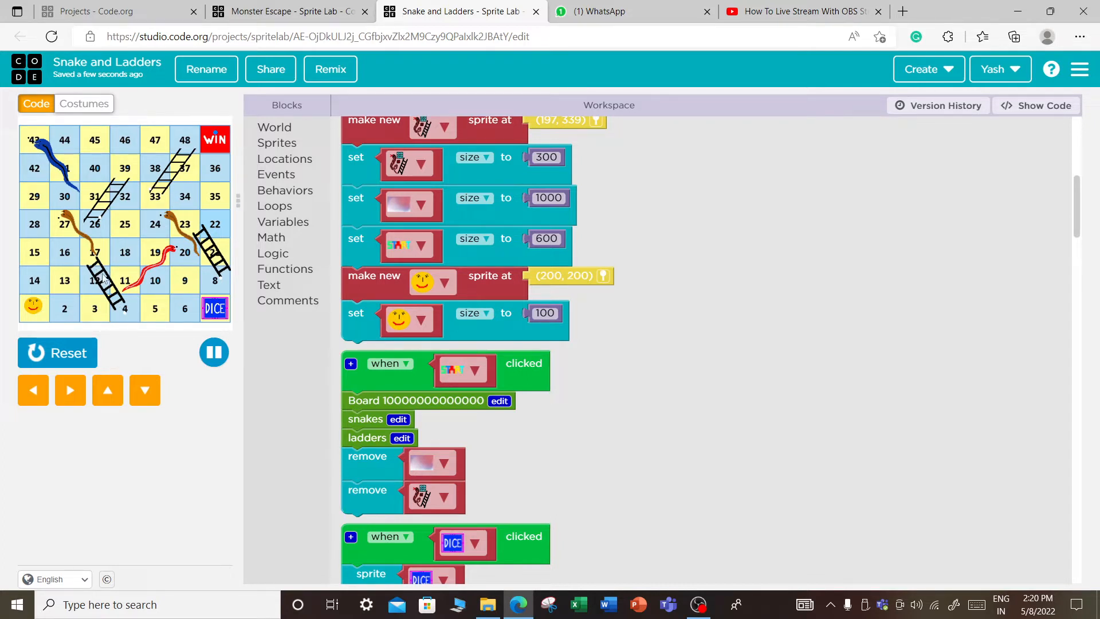
{"action": "mouse_move", "coordinate": [123, 319]}
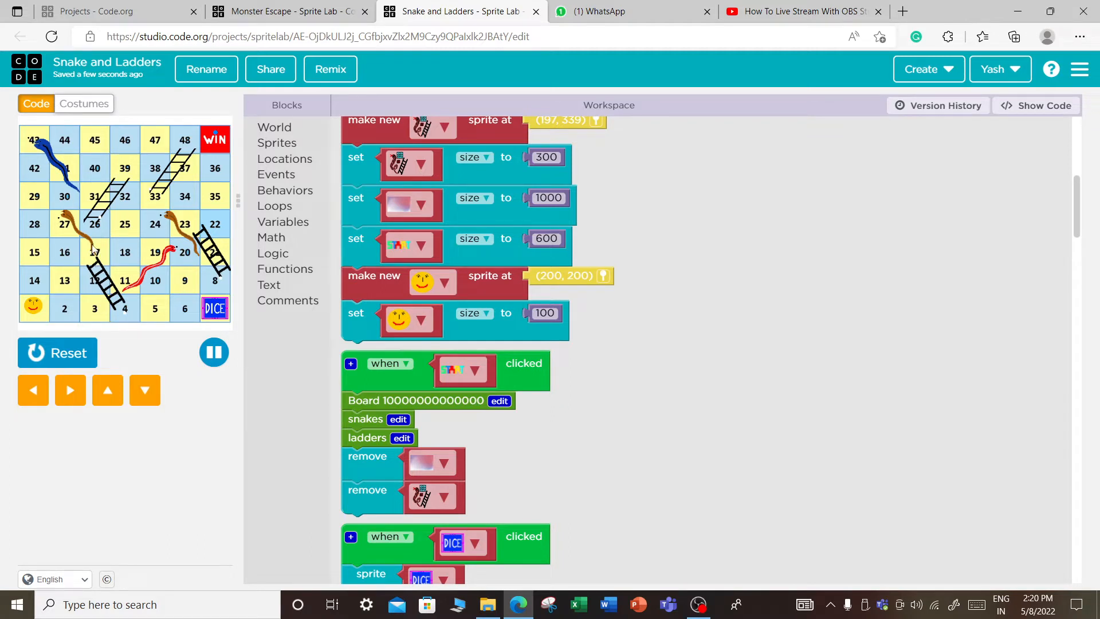
{"action": "mouse_move", "coordinate": [79, 237]}
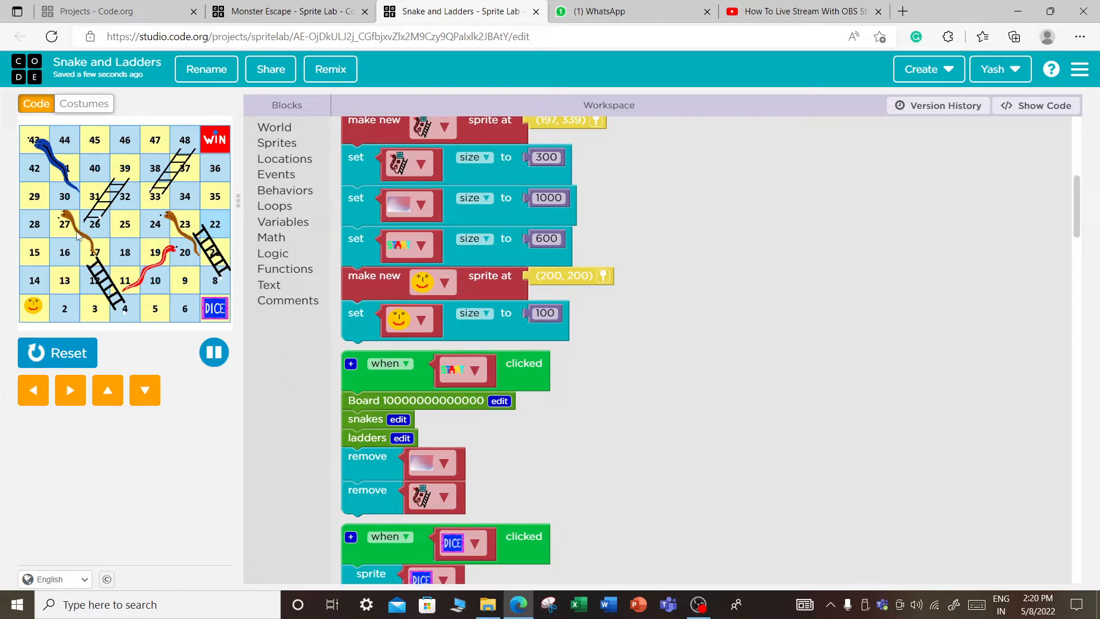
{"action": "mouse_move", "coordinate": [62, 228]}
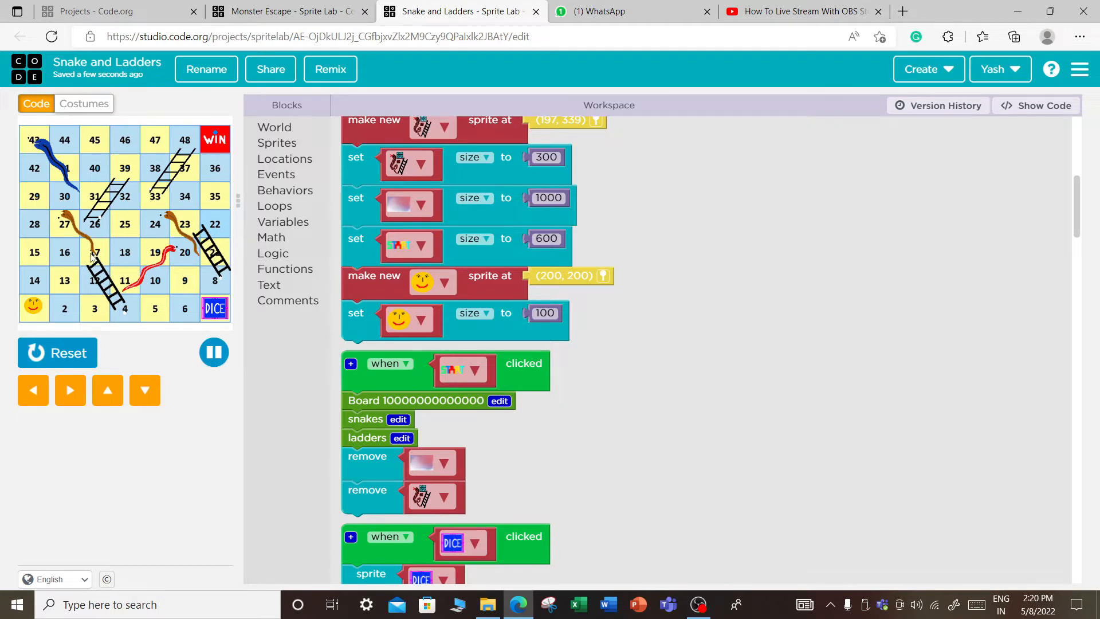
{"action": "mouse_move", "coordinate": [62, 224]}
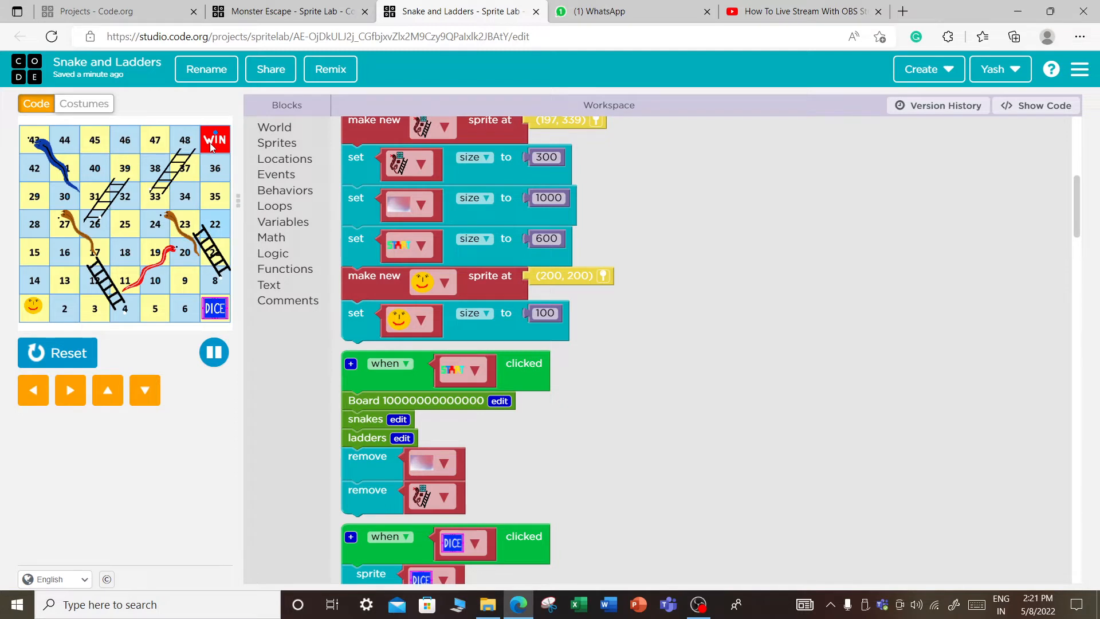
{"action": "mouse_move", "coordinate": [219, 290]}
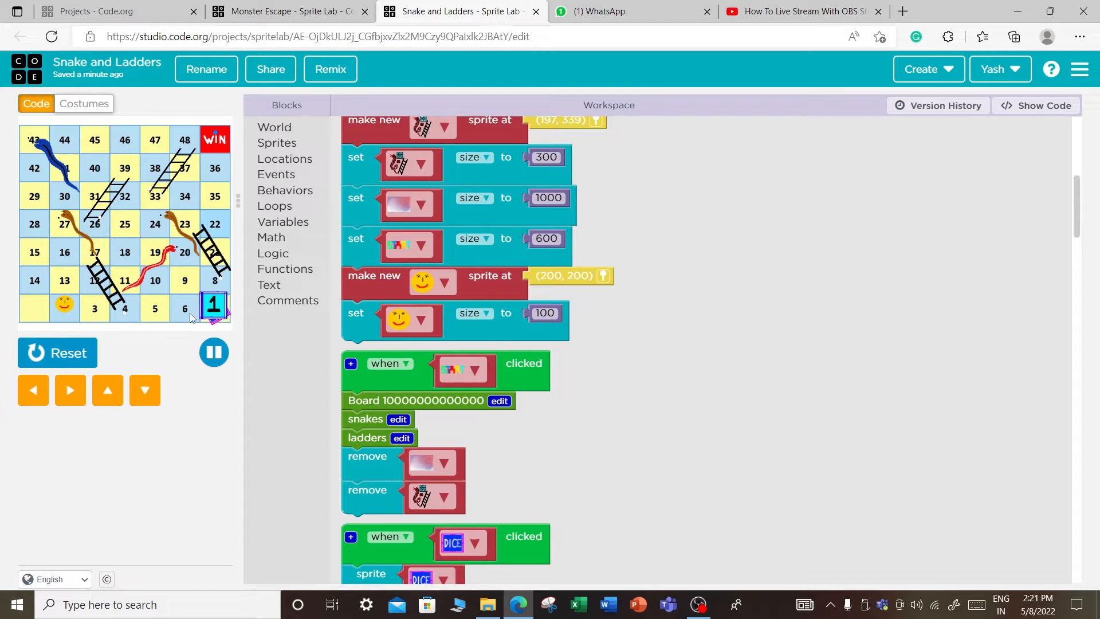
{"action": "mouse_move", "coordinate": [138, 347]}
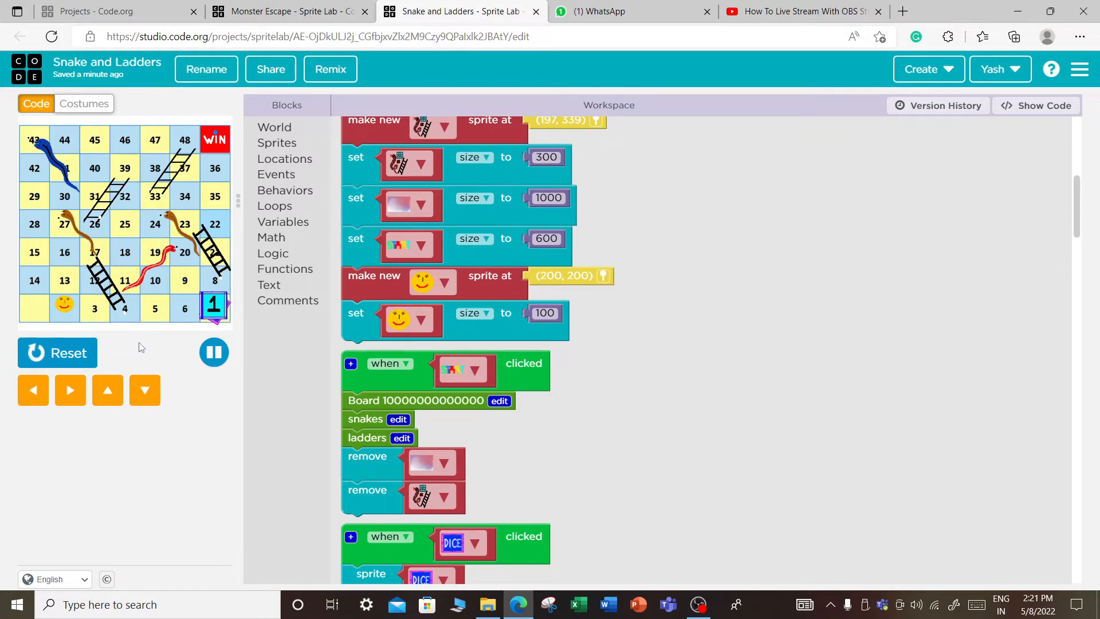
{"action": "mouse_move", "coordinate": [190, 312]}
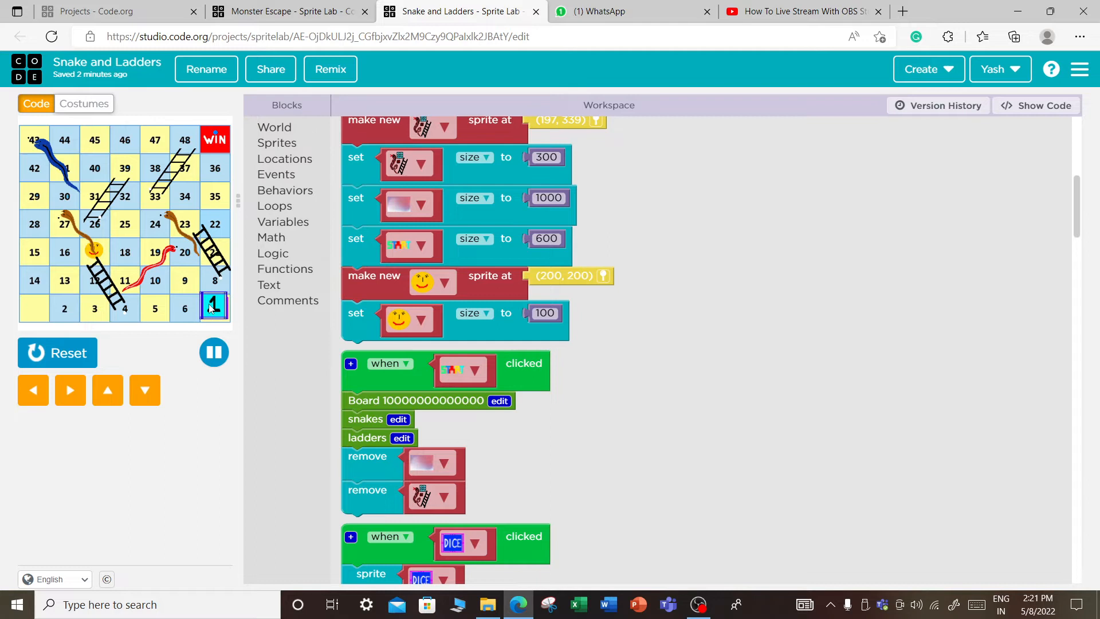
{"action": "mouse_move", "coordinate": [123, 308]}
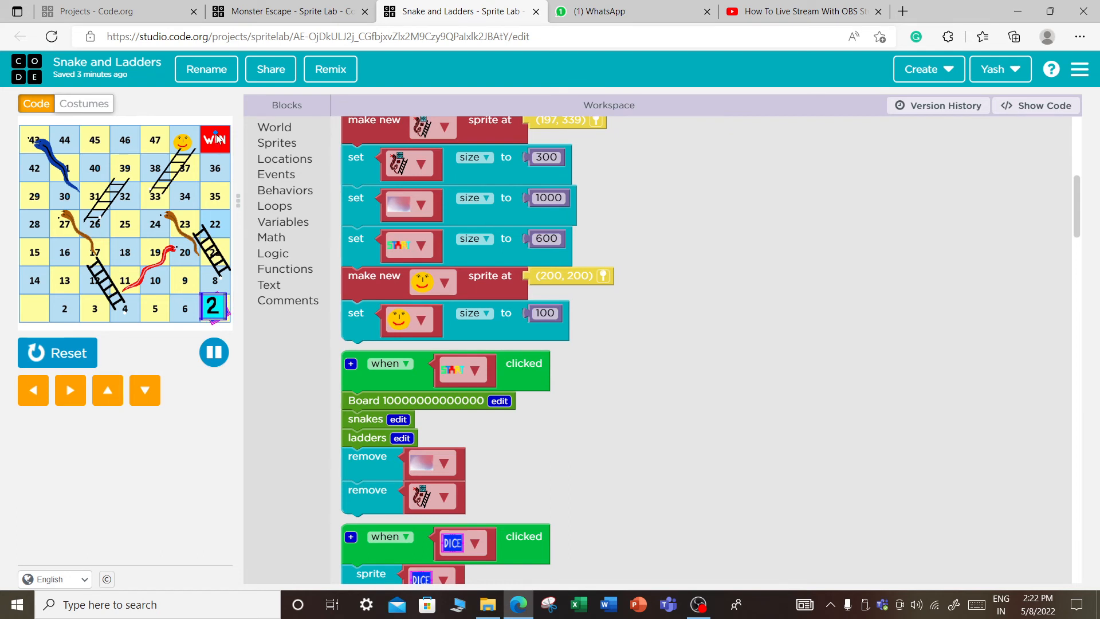
{"action": "mouse_move", "coordinate": [219, 302]}
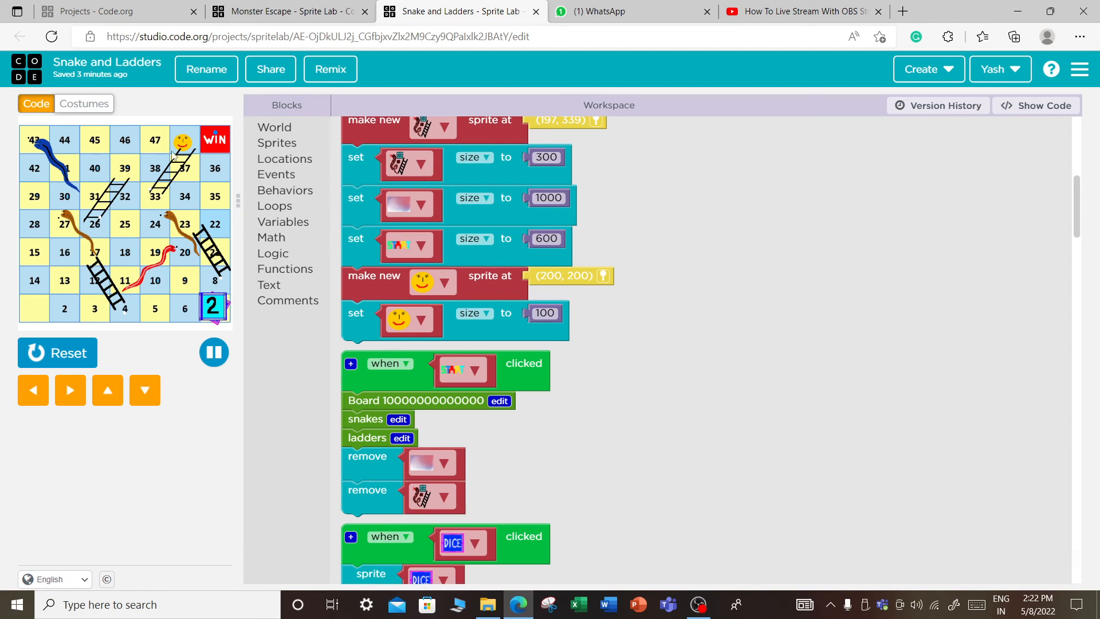
{"action": "mouse_move", "coordinate": [222, 147]}
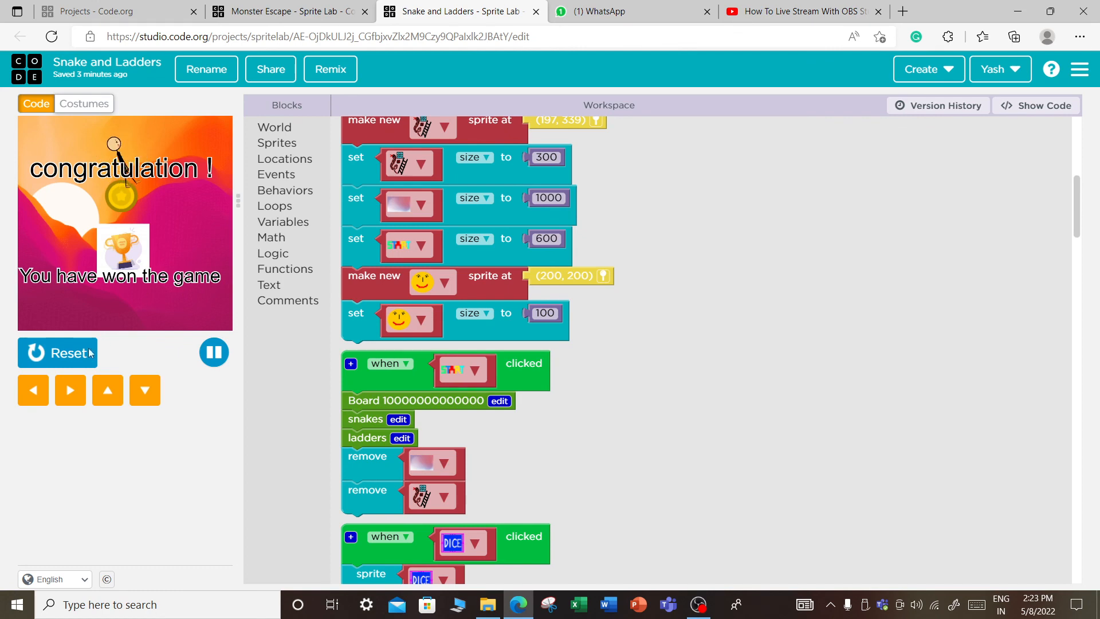
Reset the won game to bring back the Snake and Ladder welcome screen.
{"action": "left_click", "coordinate": [57, 353]}
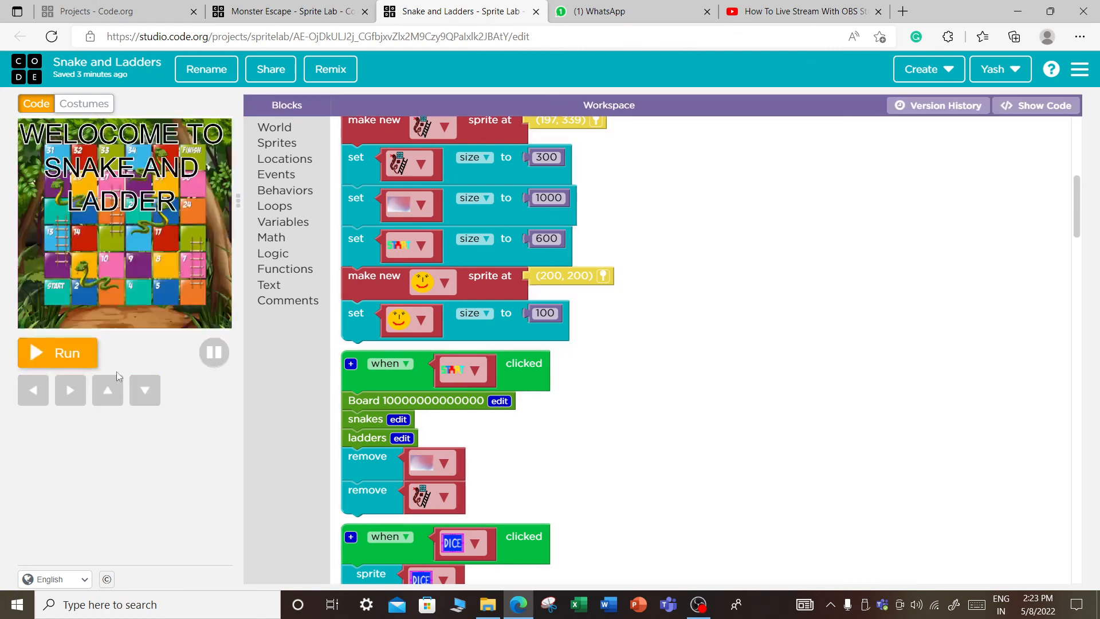